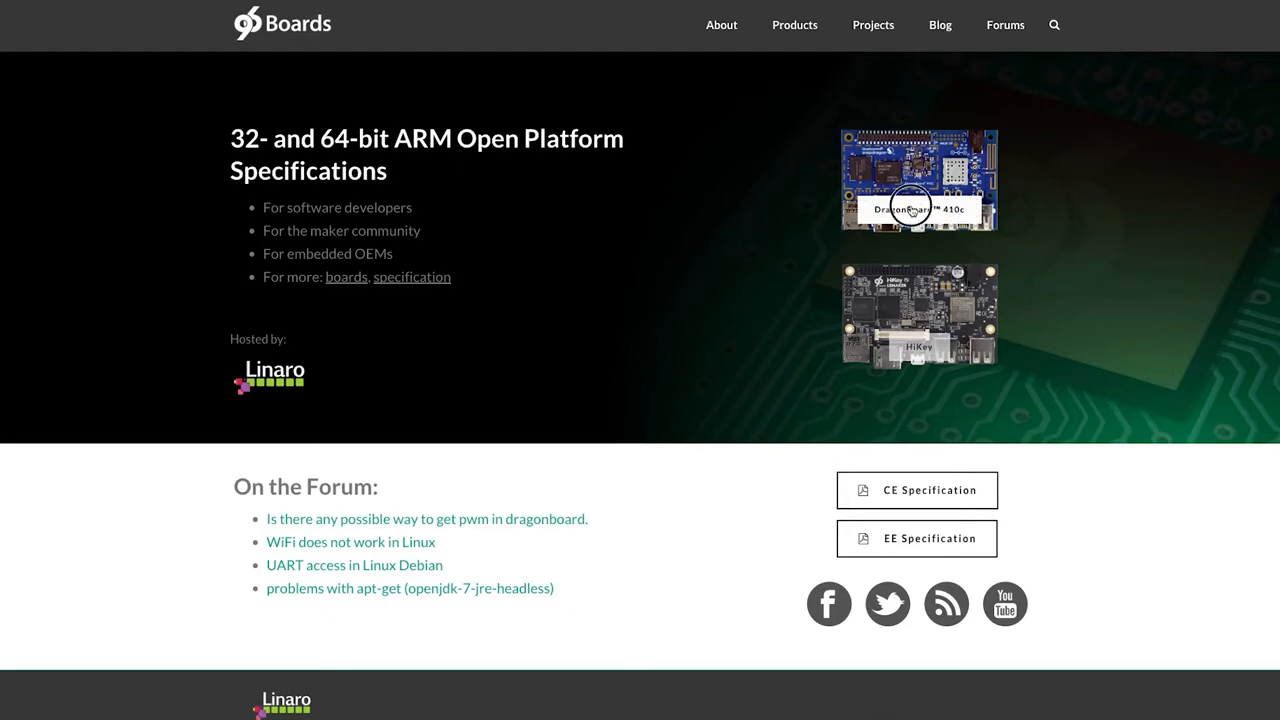
Open the DragonBoard 410c page from the homepage and scroll to the welcome text and trademark note
click(917, 210)
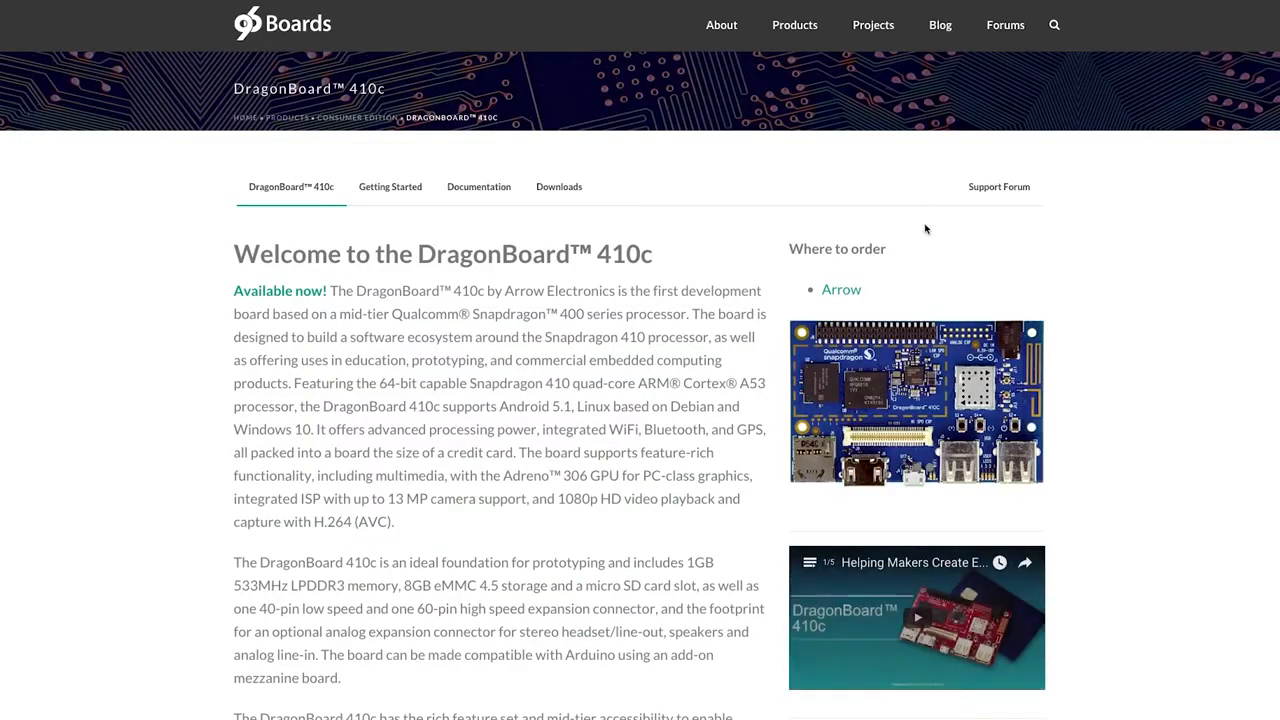
scroll(down, 3)
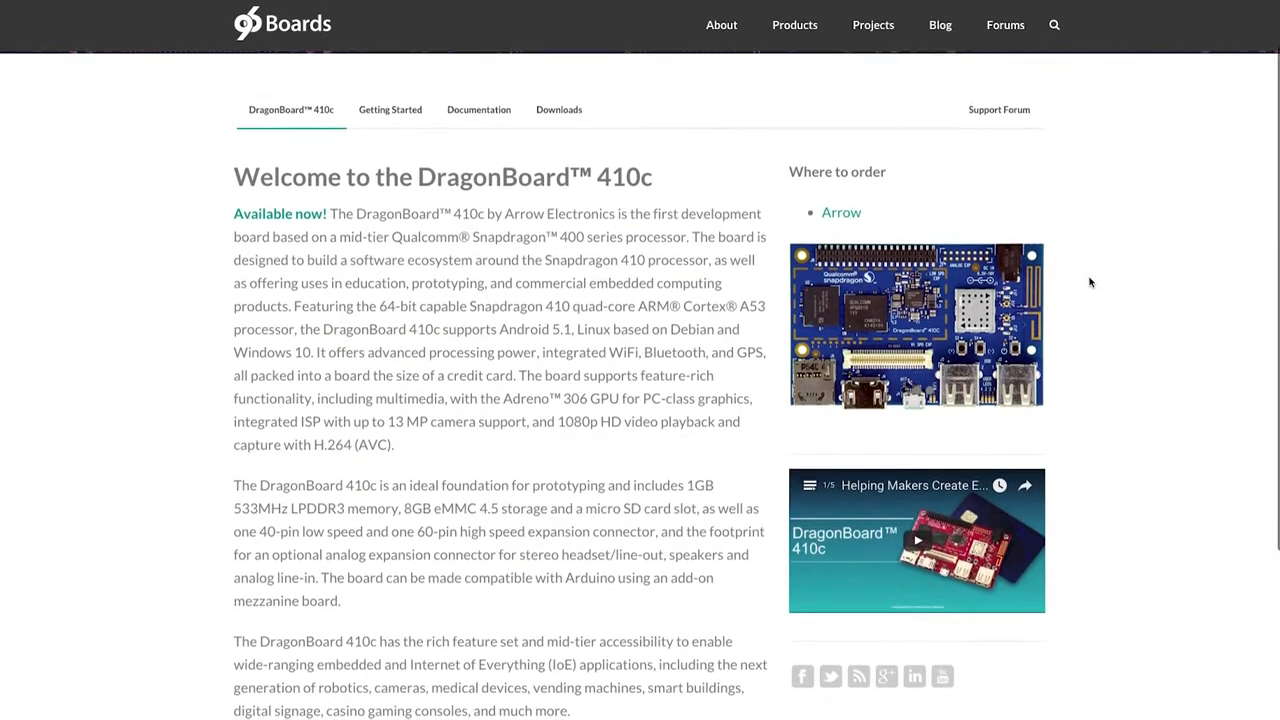
scroll(down, 3)
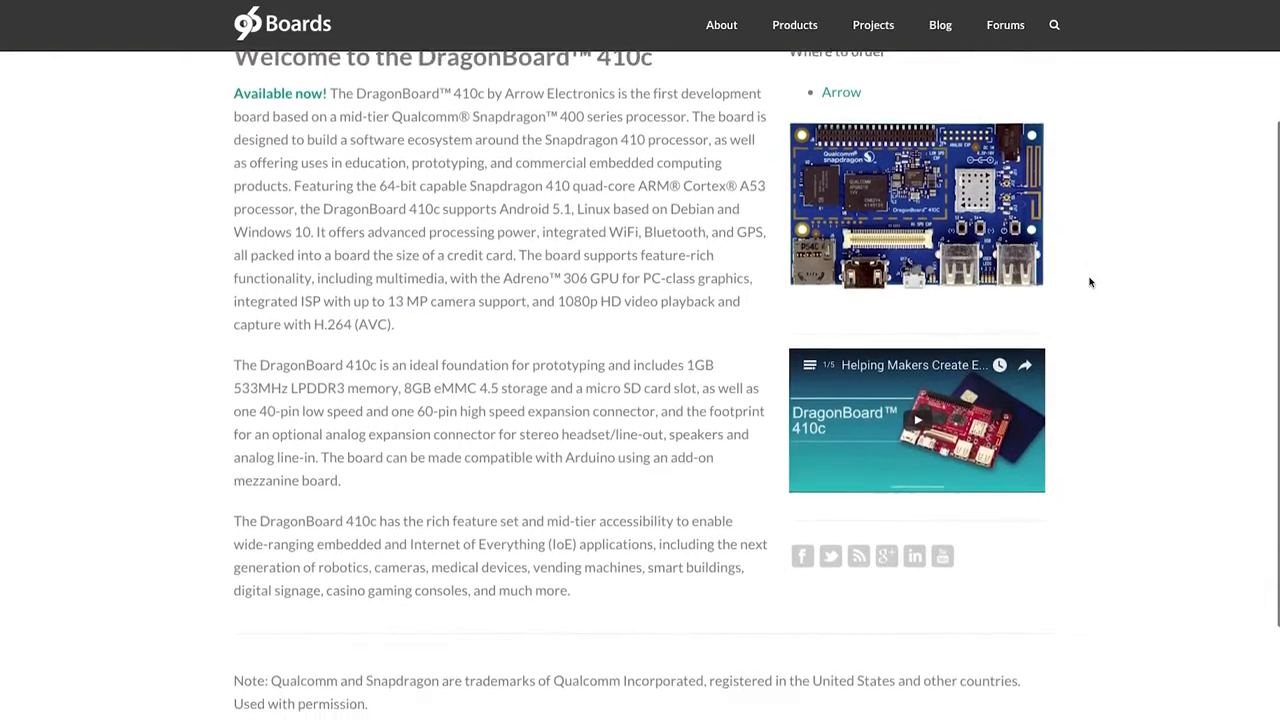